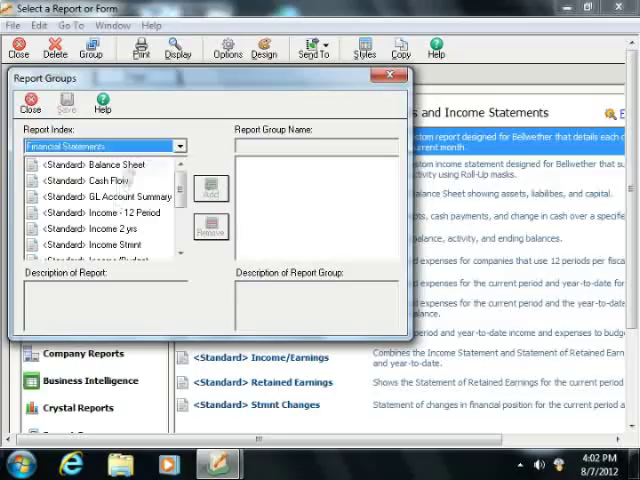
Step: Add Balance Sheet, Cash Flow and Income Stmnt from the Report Index to the group
click(98, 164)
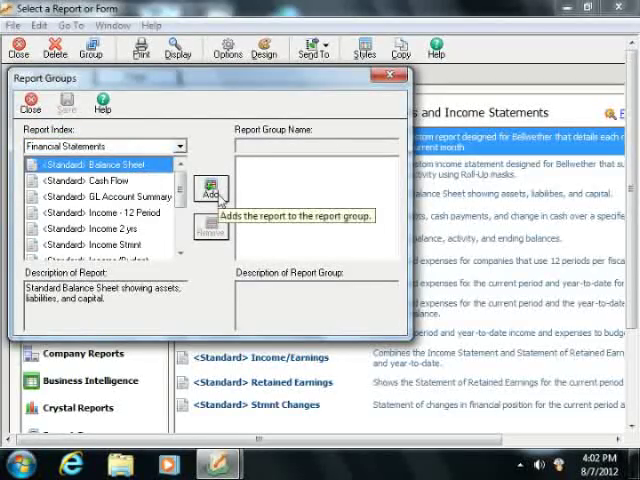
click(212, 190)
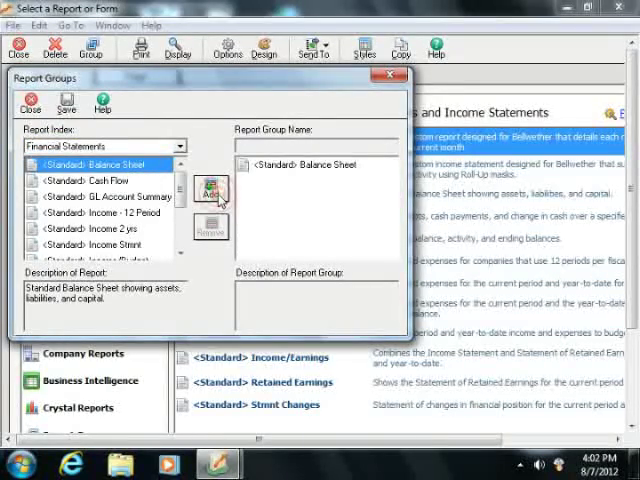
click(96, 180)
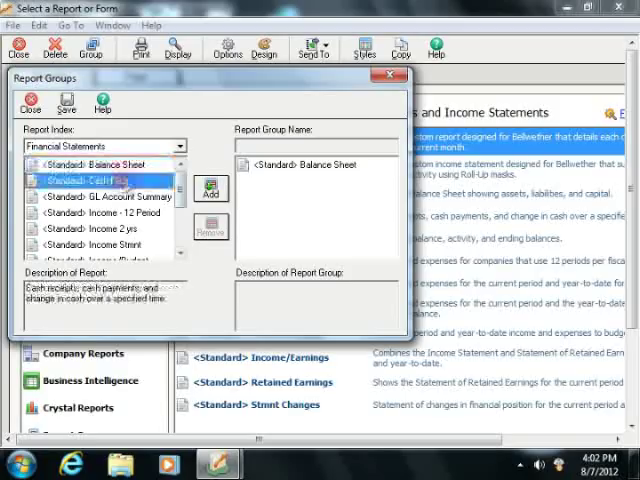
click(210, 188)
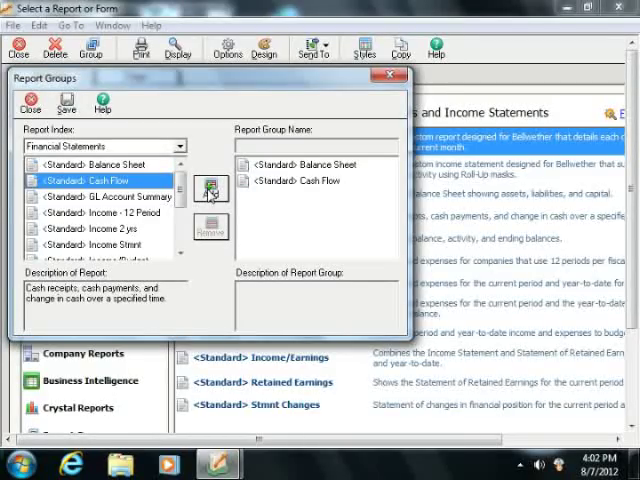
click(100, 260)
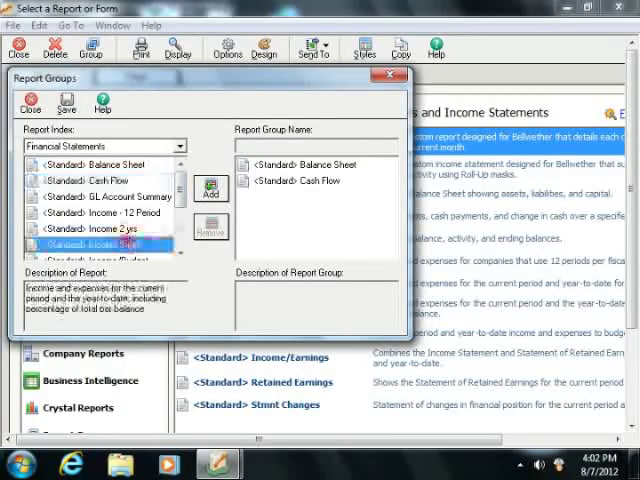
click(208, 188)
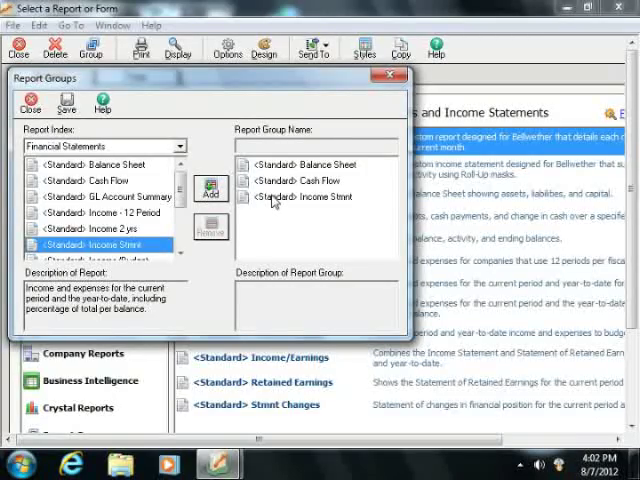
click(308, 196)
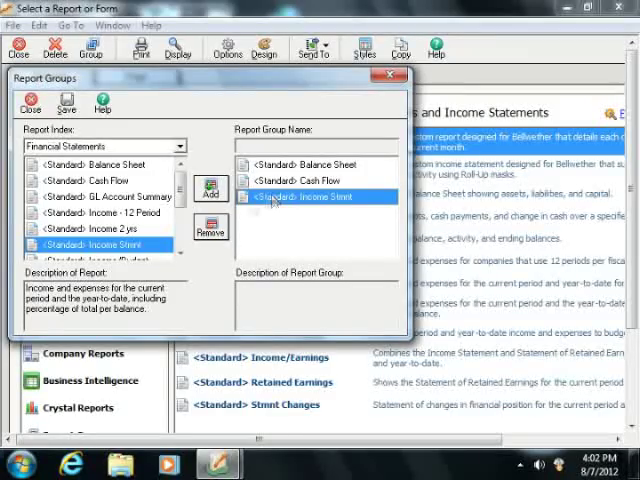
click(210, 224)
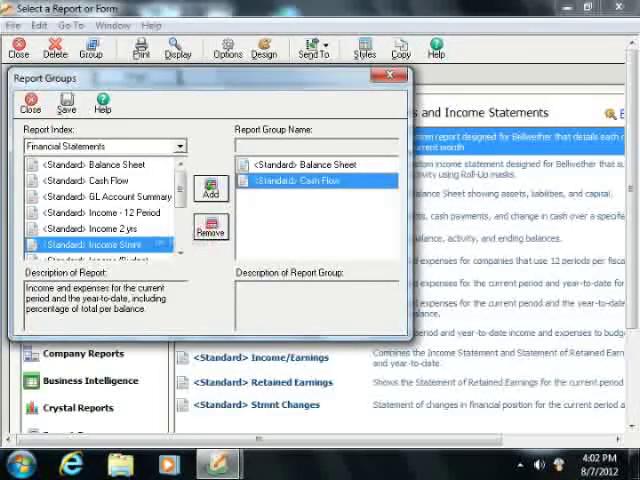
click(104, 212)
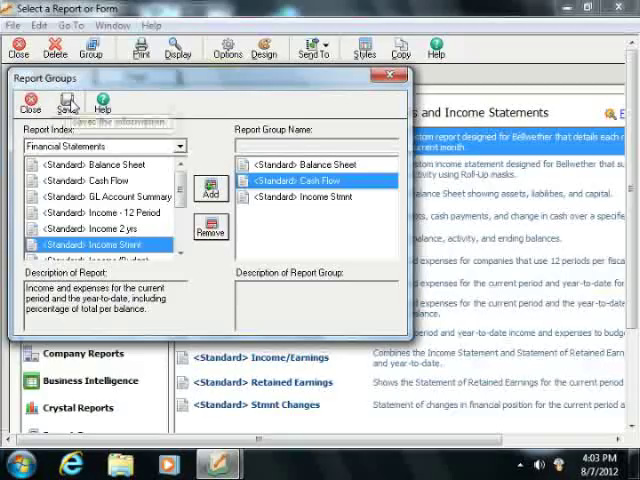
mouse_move(66, 104)
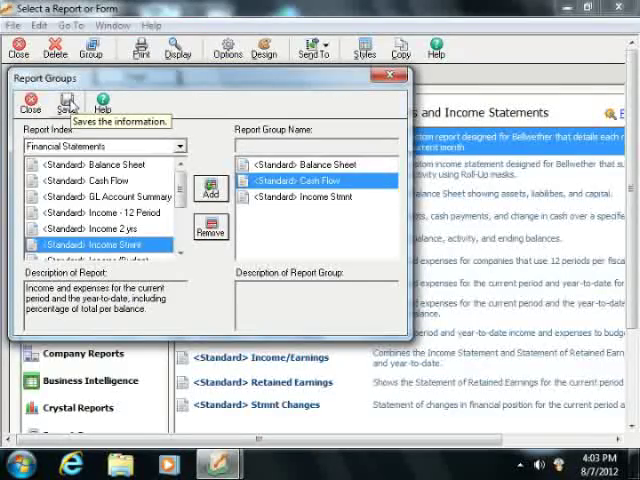
Step: Save the group as 'Financials' with description 'Monthly reports to review'
click(64, 104)
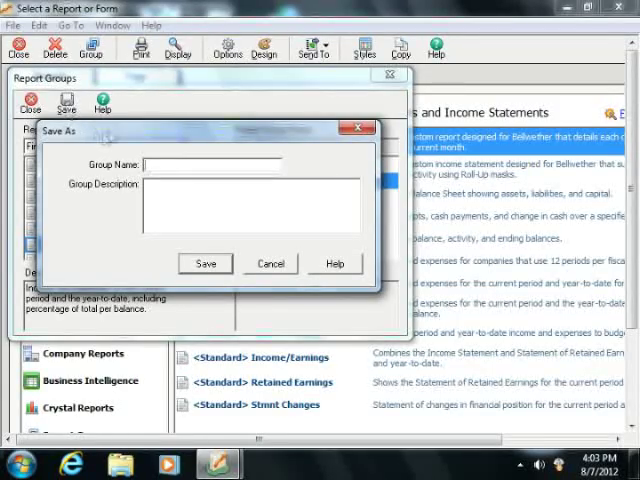
text(H)
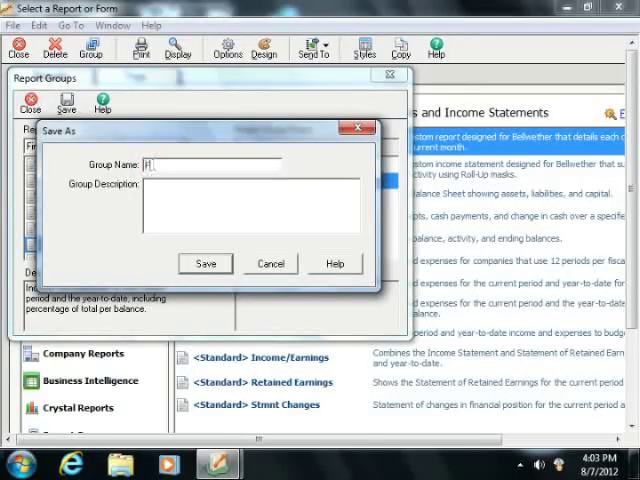
text(inancials)
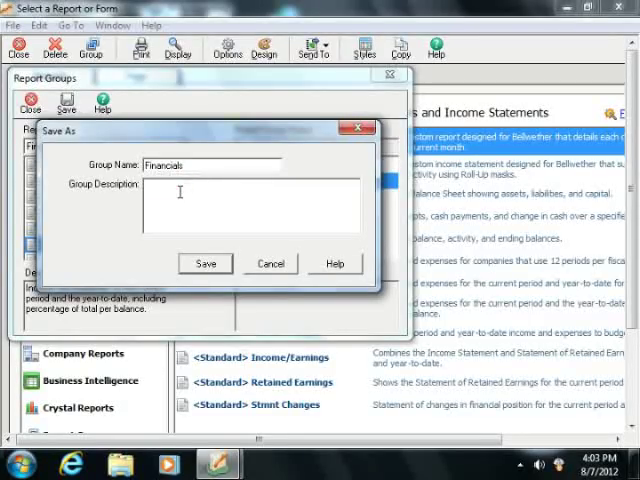
text(M)
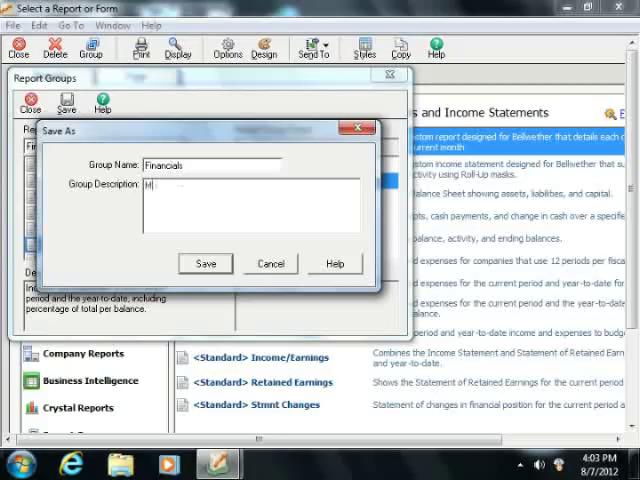
text(onthly)
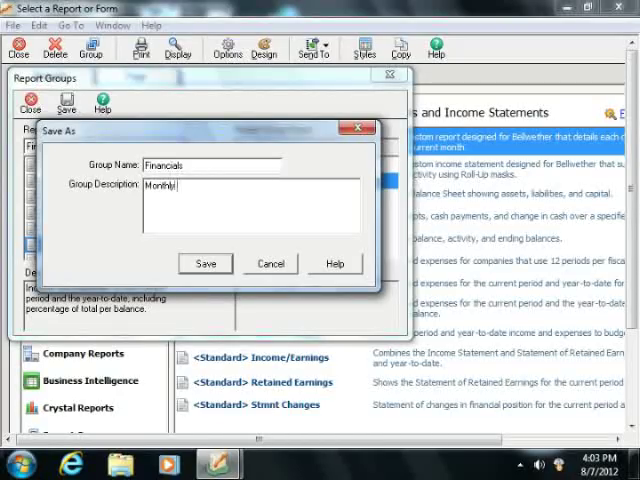
text(report)
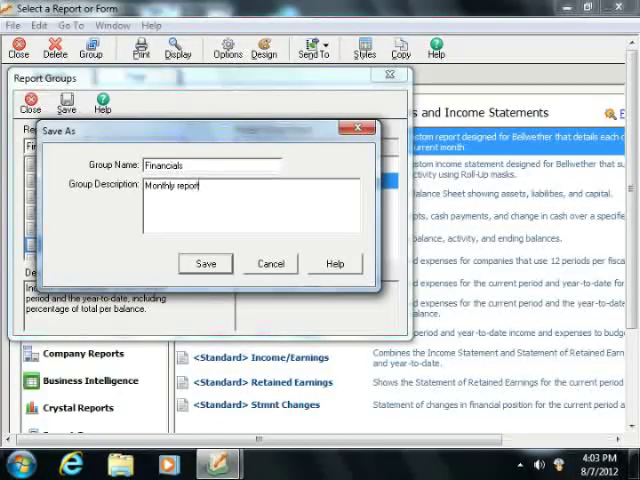
text(s to review)
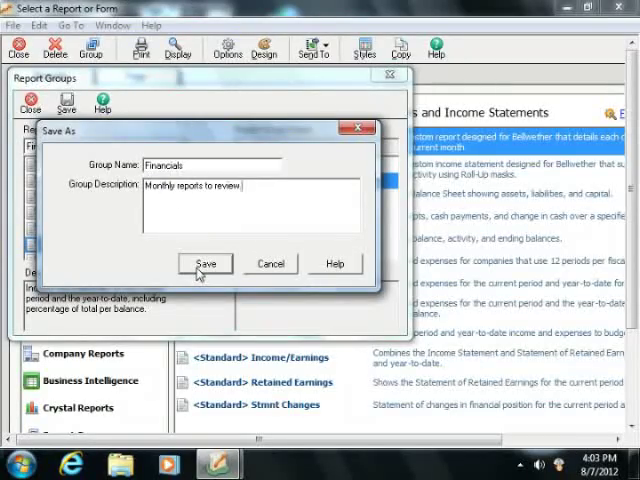
click(204, 264)
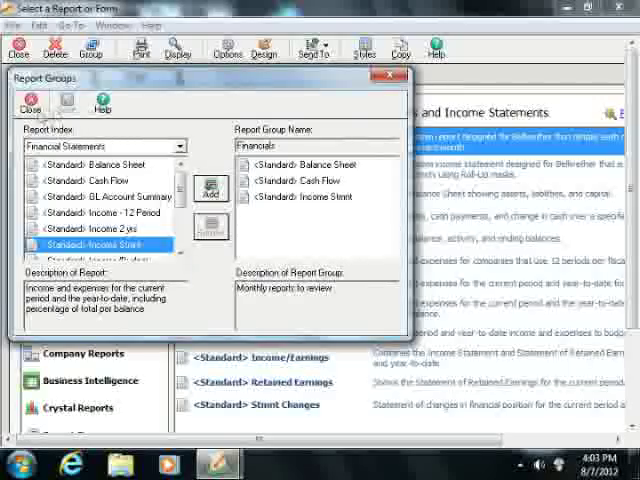
mouse_move(30, 104)
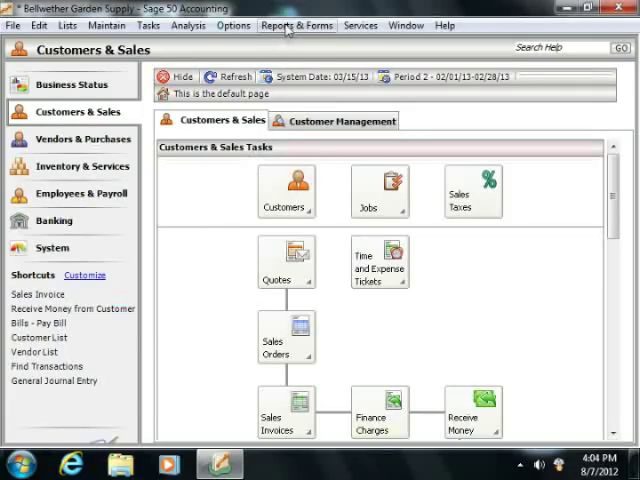
Step: Show the Report Groups list from Reports & Forms, where Financials now appears
click(296, 24)
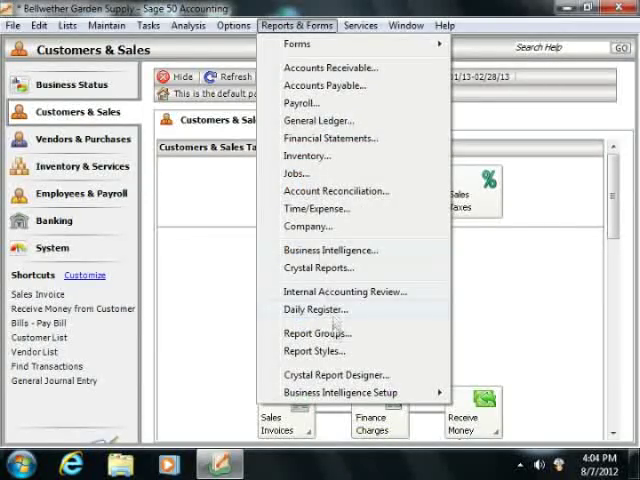
click(316, 332)
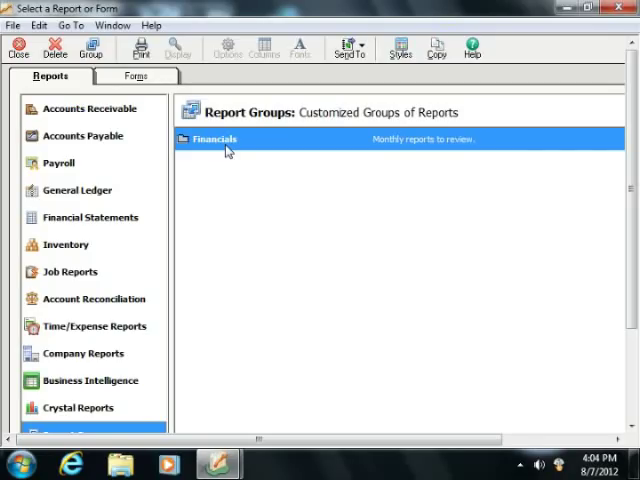
Step: Expand Financials to show its three reports and select Cash Flow
double_click(212, 140)
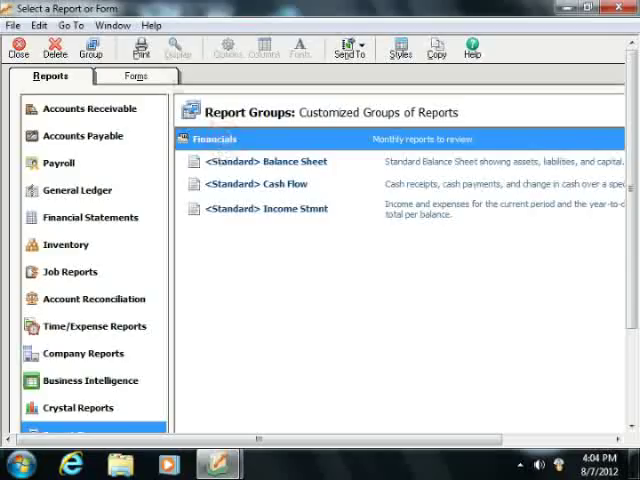
mouse_move(140, 48)
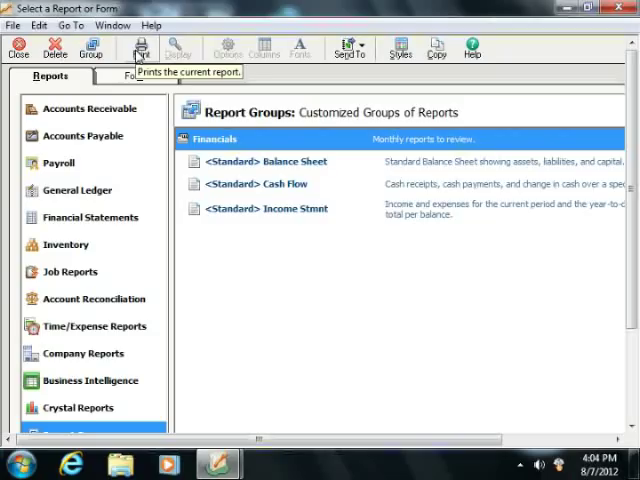
mouse_move(156, 136)
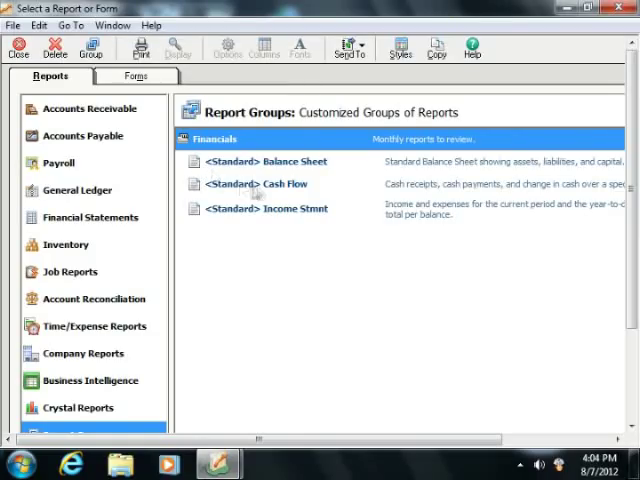
click(184, 138)
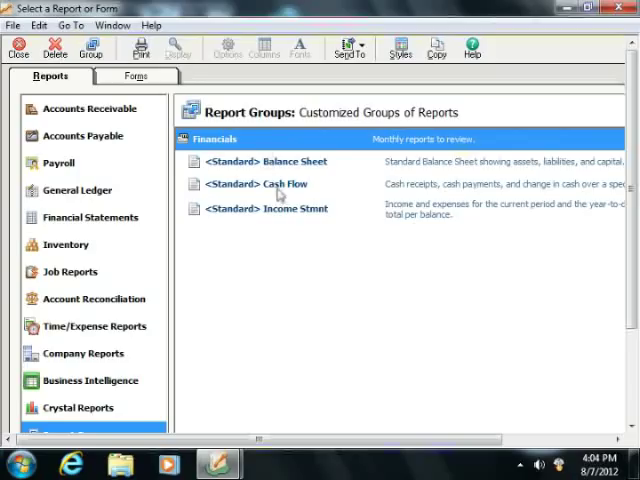
click(264, 184)
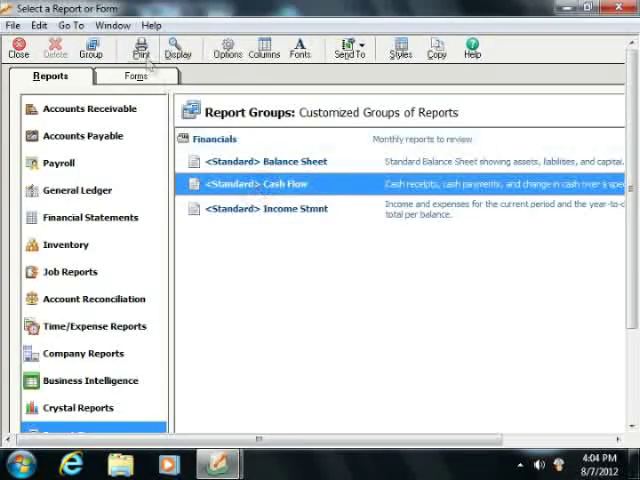